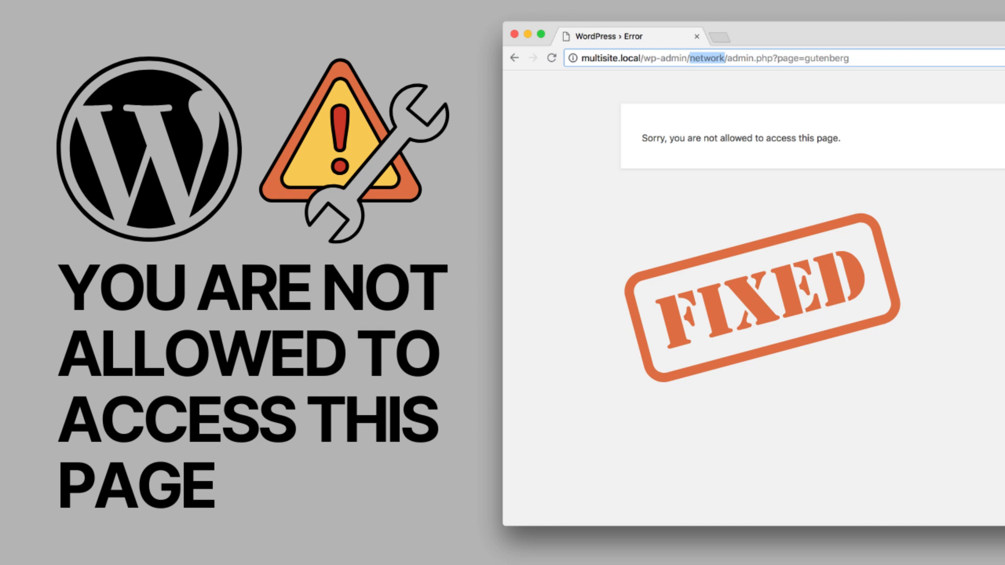
View the Reddit screenshot of WordPress's 'Sorry, you are not allowed to access this page' error.
{"action": "left_click", "coordinate": [789, 13]}
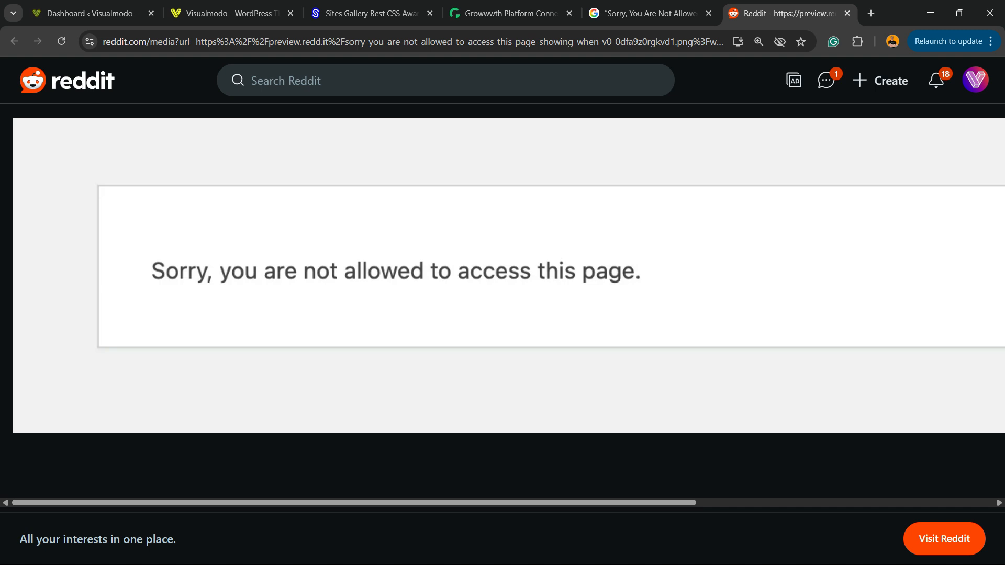
Switch to the Visualmodo WordPress admin dashboard and browse down to the Appearance menu.
{"action": "left_click", "coordinate": [87, 12]}
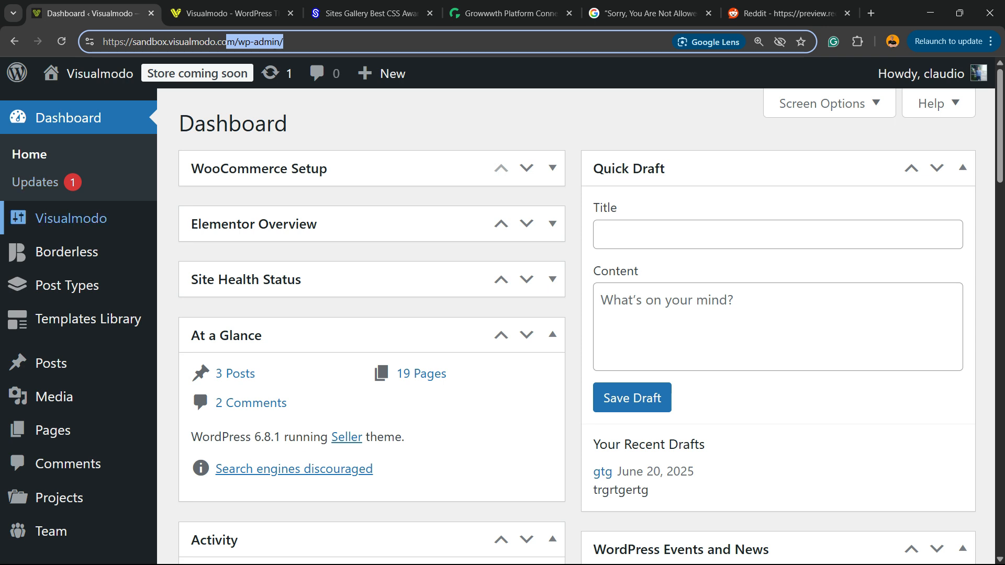
{"action": "scroll", "scroll_direction": "down", "scroll_amount": 3}
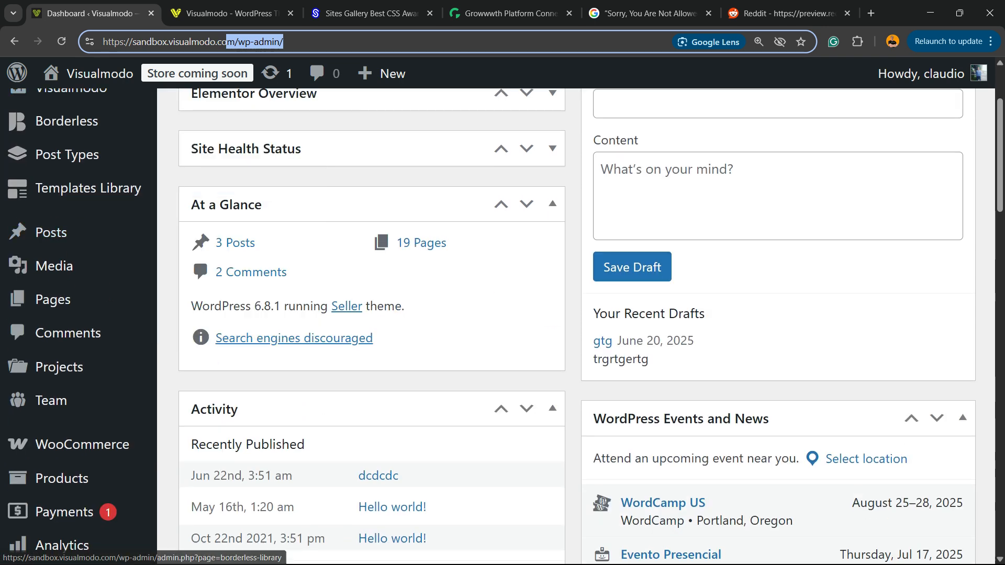
{"action": "scroll", "scroll_direction": "down", "scroll_amount": 3}
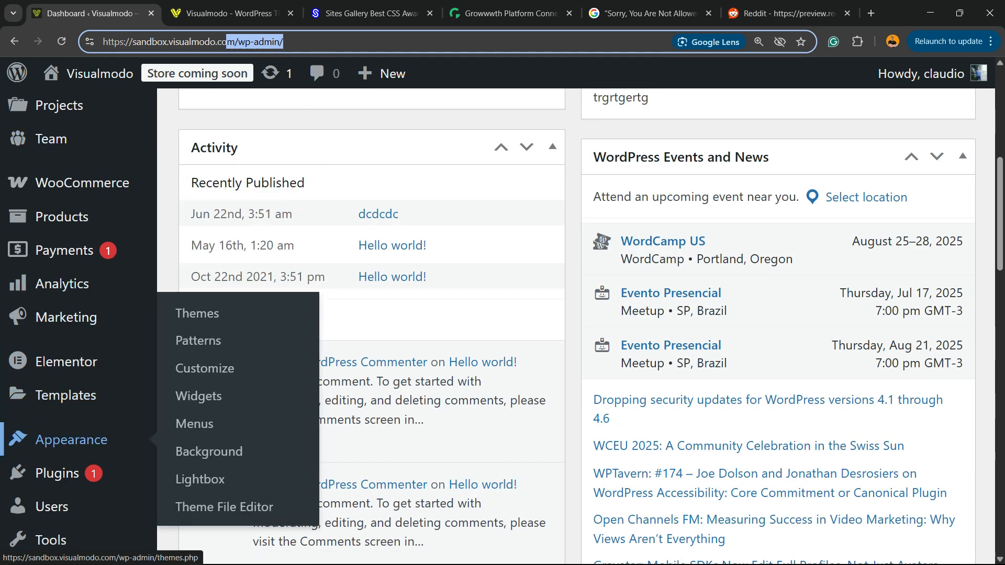
Show the Themes page with five installed themes, Seller active, glancing back at the error example.
{"action": "left_click", "coordinate": [70, 439]}
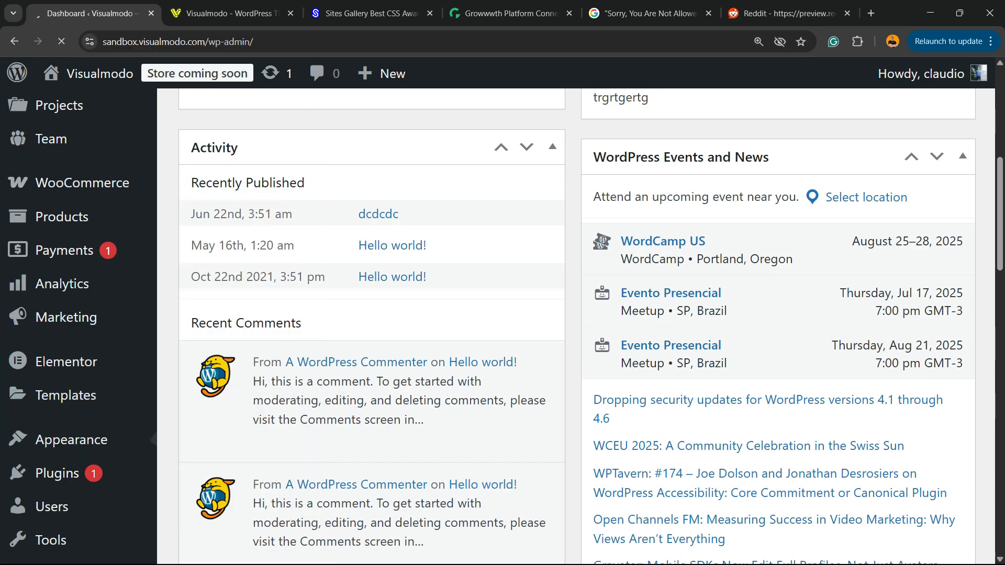
{"action": "left_click", "coordinate": [71, 439]}
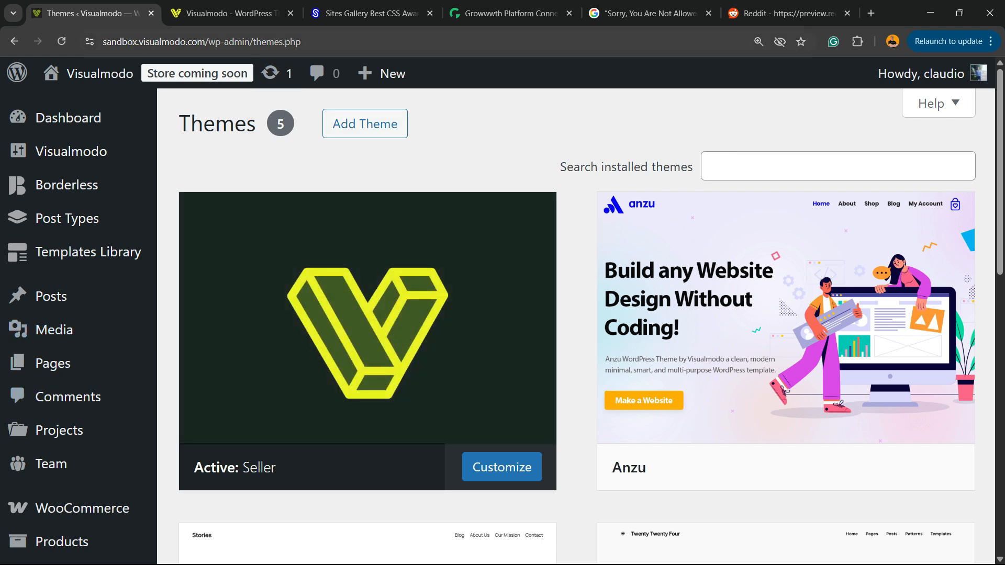
{"action": "left_click", "coordinate": [789, 12]}
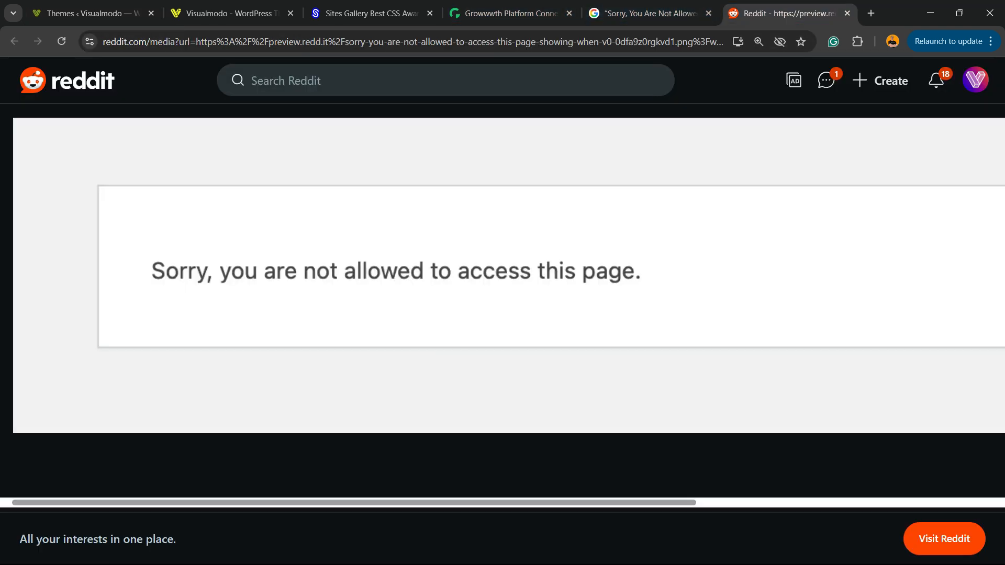
{"action": "left_click", "coordinate": [227, 13]}
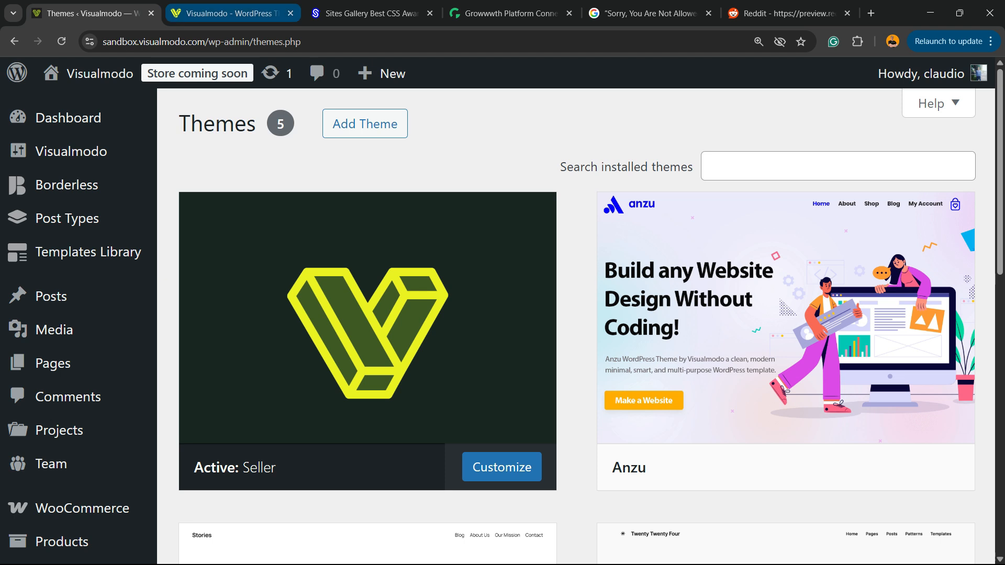
{"action": "scroll", "scroll_direction": "down", "scroll_amount": 3}
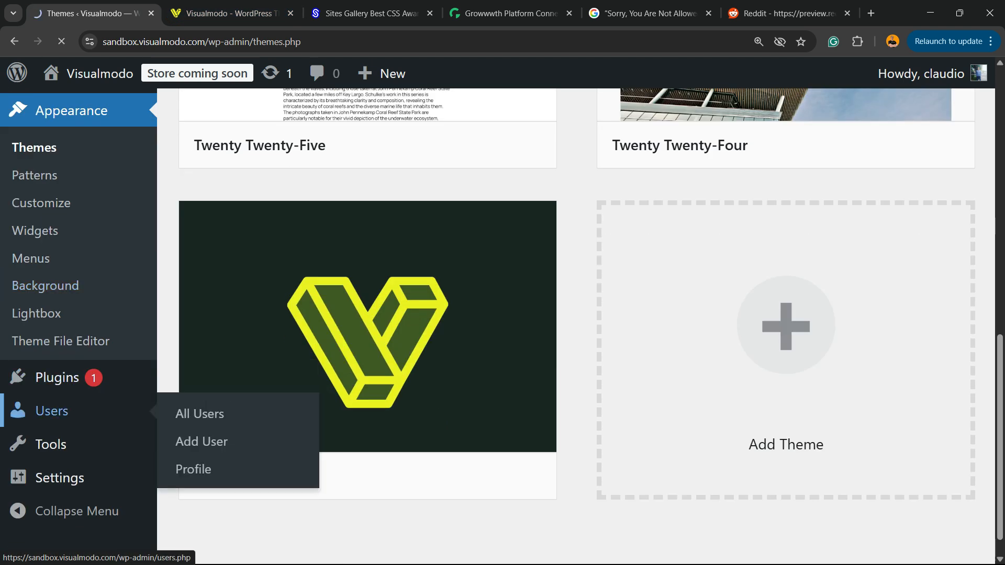
Show the All Users list with its administrator and subscriber accounts.
{"action": "left_click", "coordinate": [199, 414]}
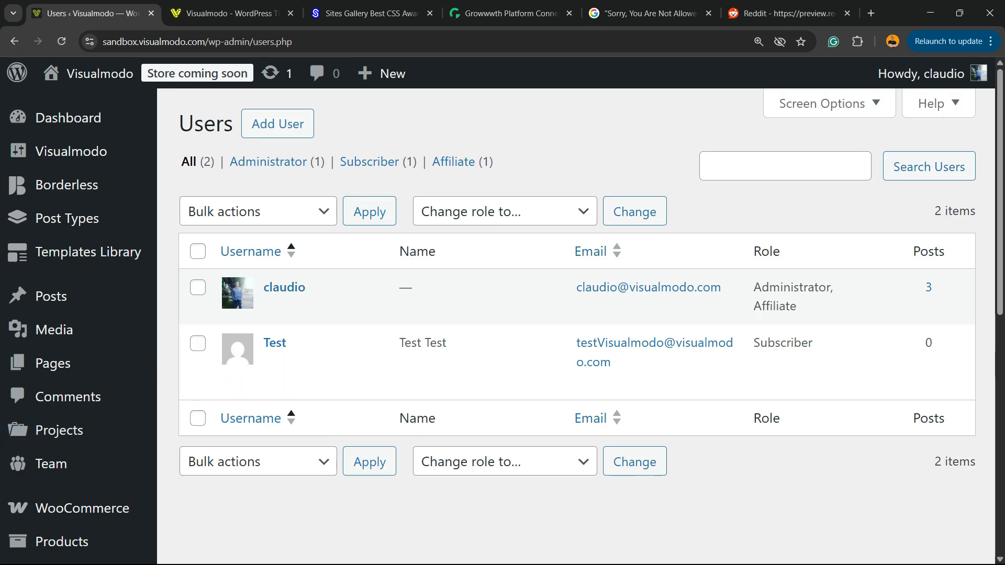
{"action": "mouse_move", "coordinate": [274, 342]}
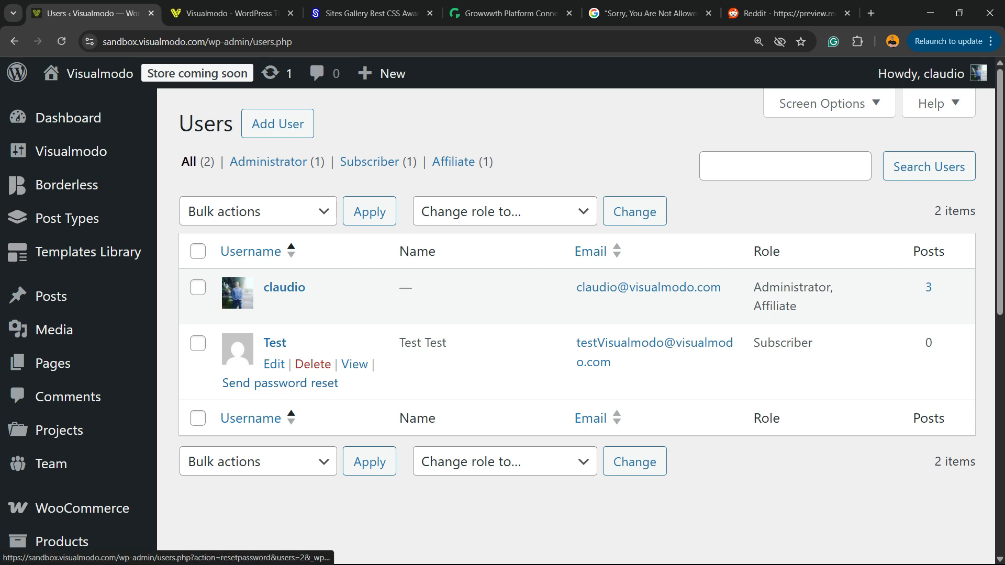
{"action": "mouse_move", "coordinate": [353, 365]}
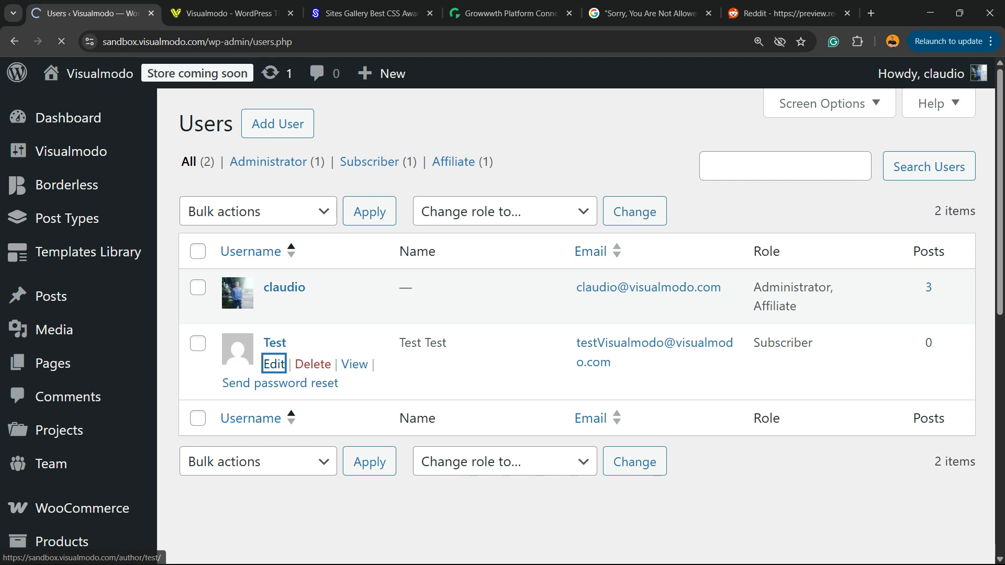
Edit the user Test and scroll to the Name section showing its Subscriber role.
{"action": "left_click", "coordinate": [274, 365]}
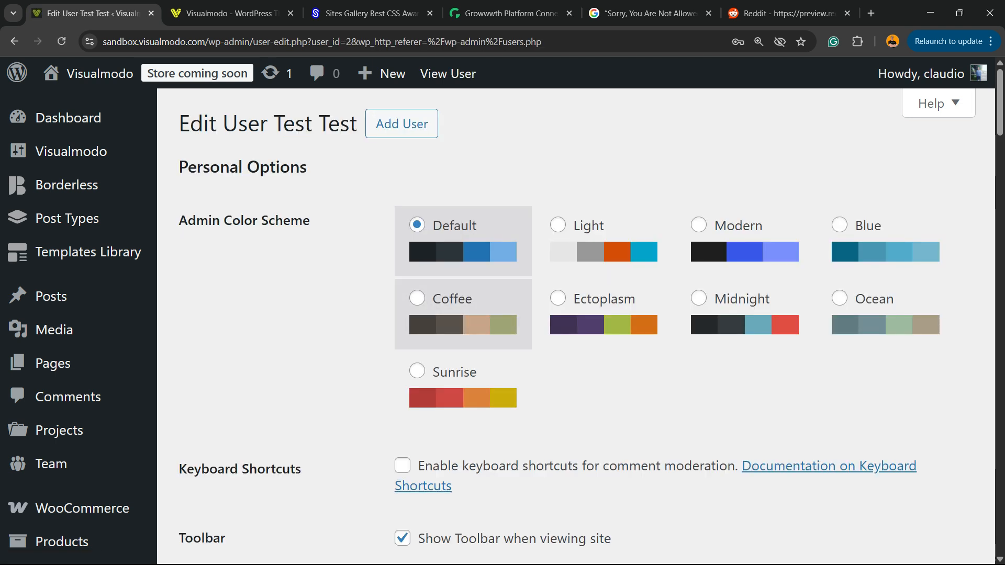
{"action": "scroll", "scroll_direction": "down", "scroll_amount": 3}
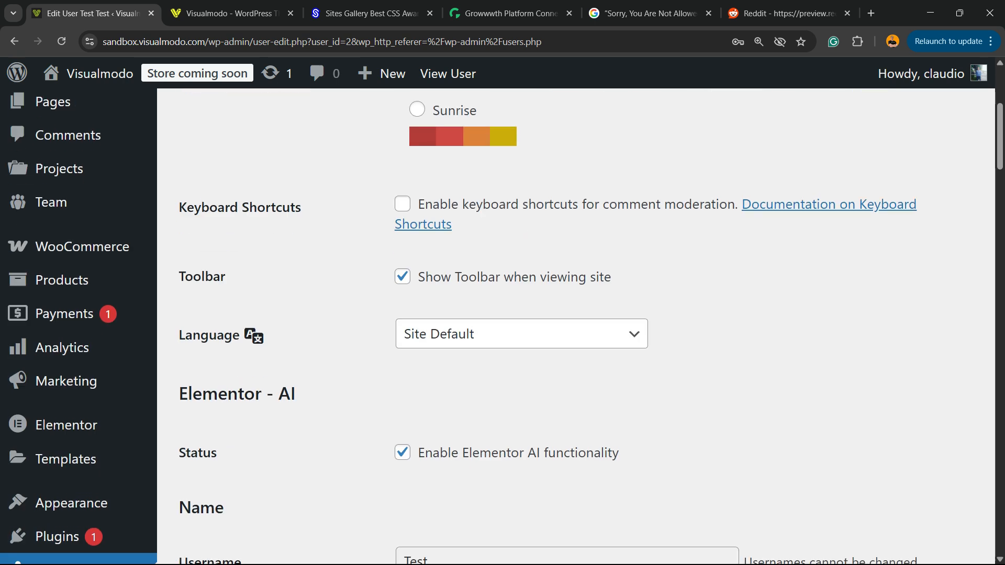
{"action": "scroll", "scroll_direction": "down", "scroll_amount": 3}
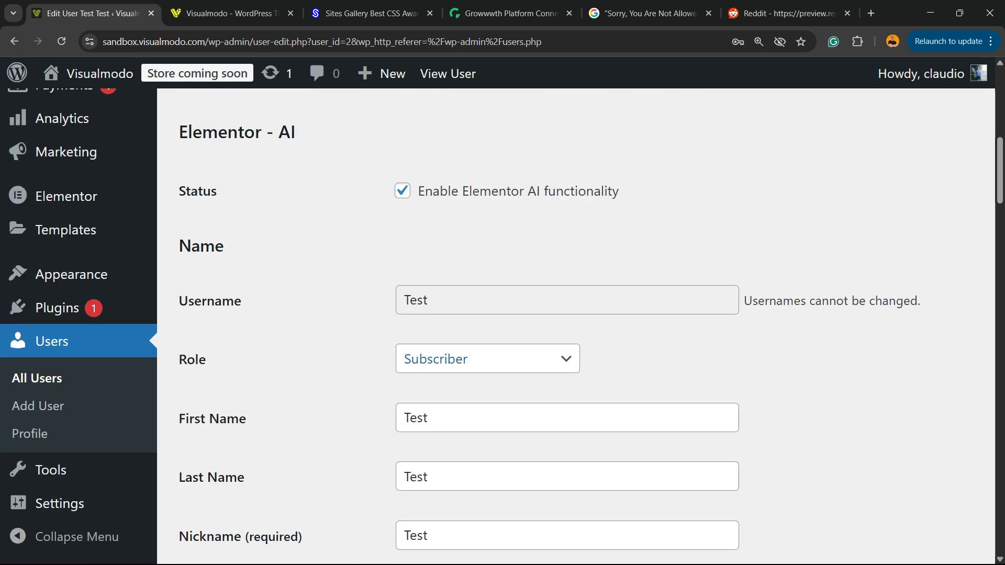
Expand Test's Role dropdown to reveal the Editor and Administrator options.
{"action": "left_click", "coordinate": [487, 359]}
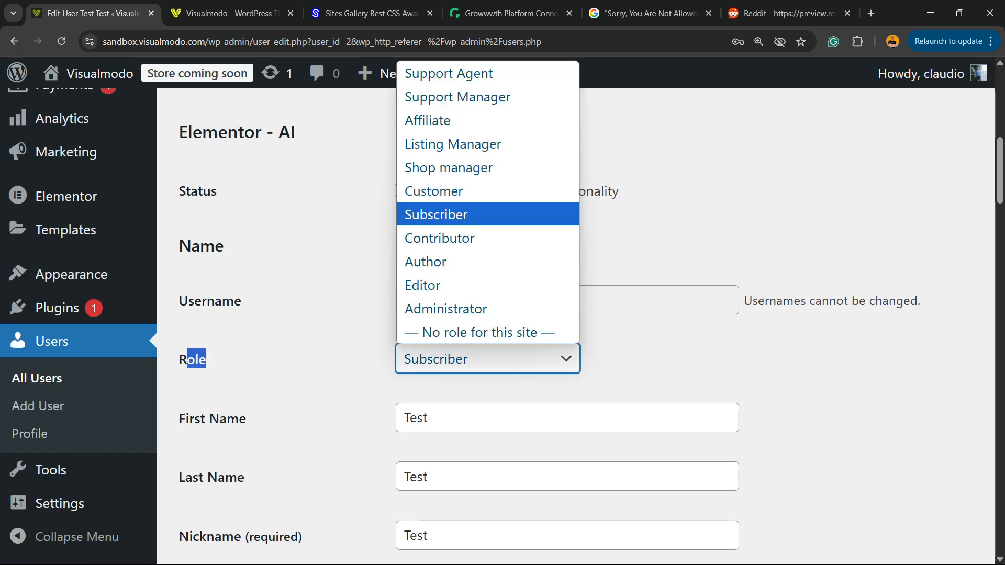
{"action": "mouse_move", "coordinate": [423, 285]}
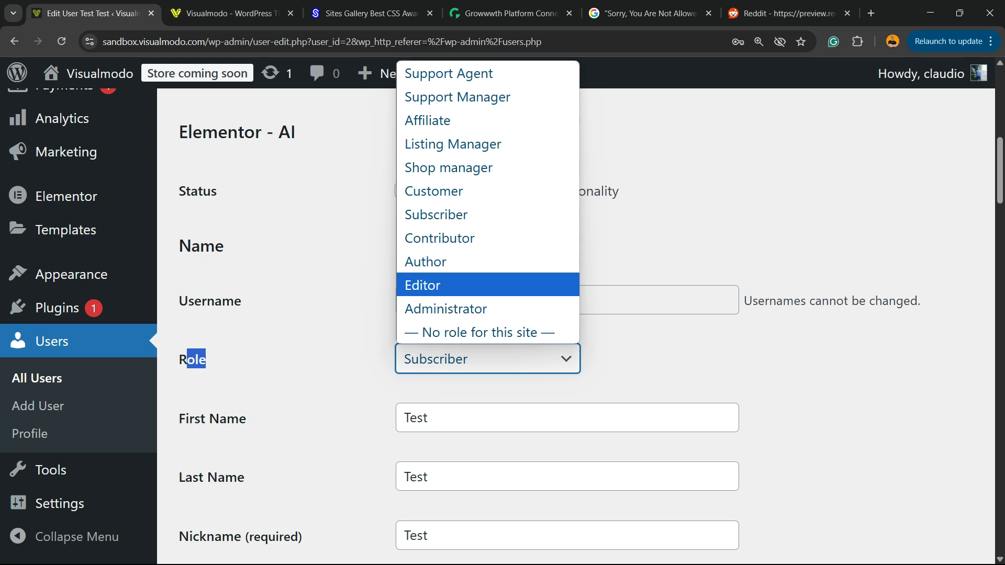
{"action": "mouse_move", "coordinate": [446, 308]}
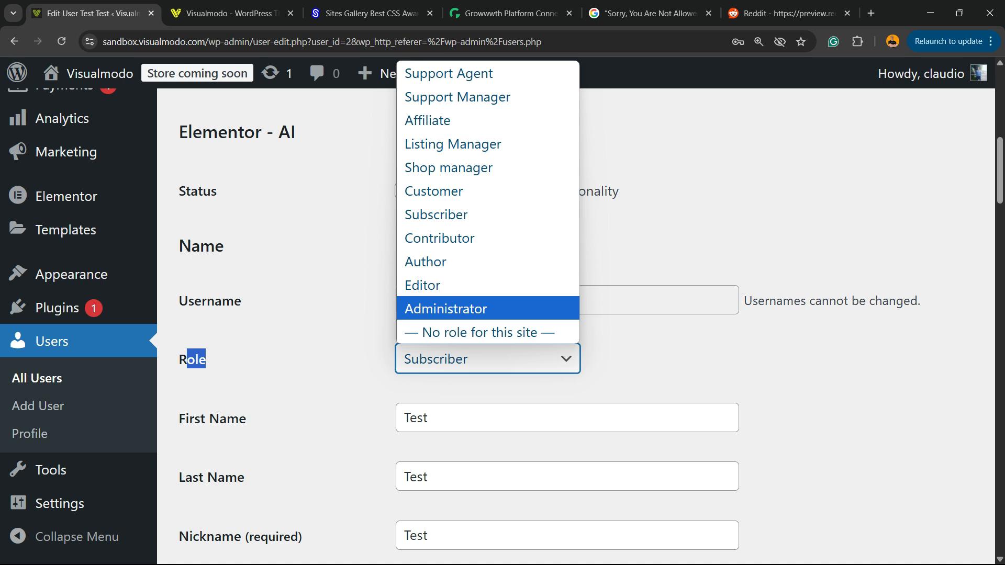
{"action": "mouse_move", "coordinate": [426, 262]}
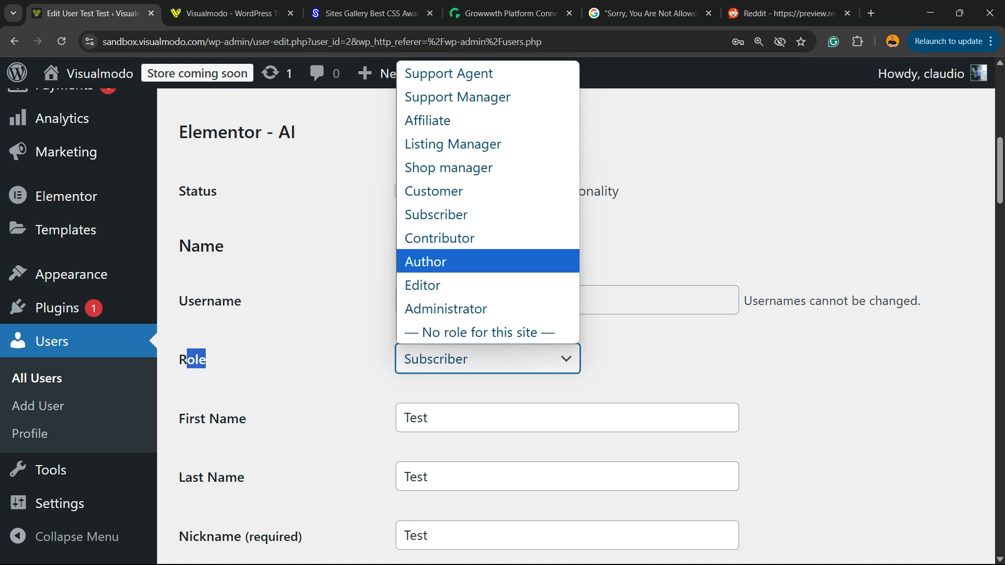
{"action": "mouse_move", "coordinate": [445, 308]}
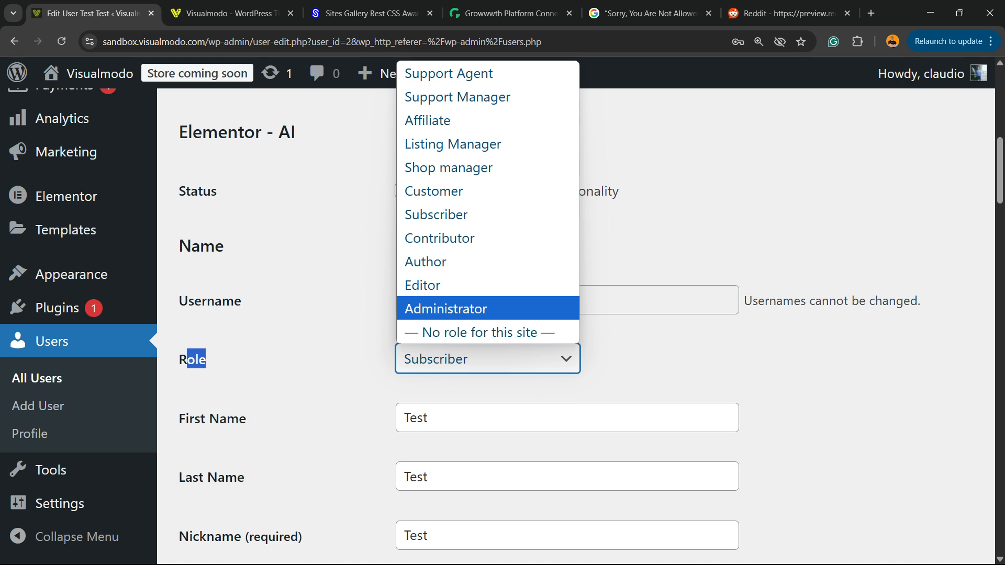
{"action": "mouse_move", "coordinate": [439, 237]}
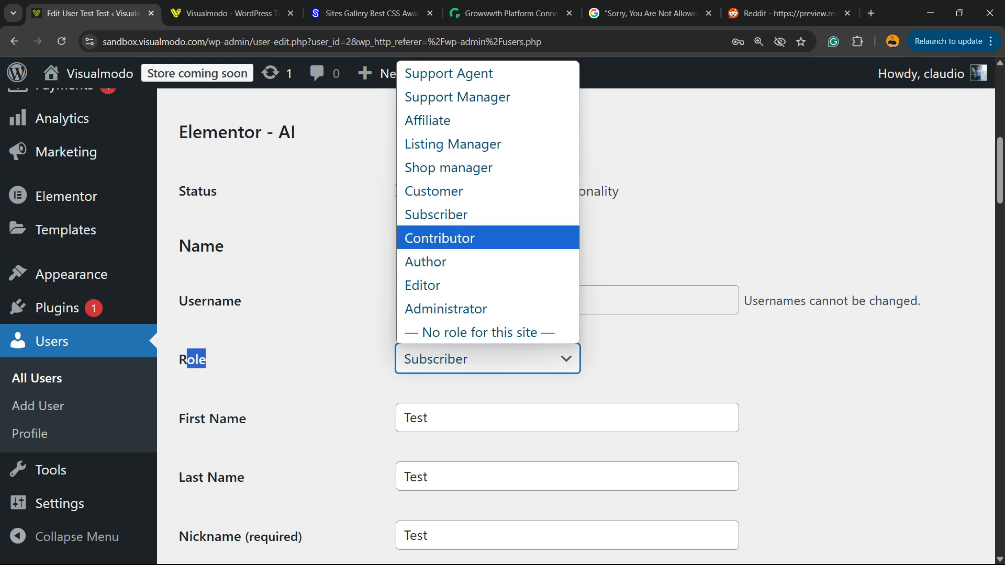
{"action": "mouse_move", "coordinate": [450, 167]}
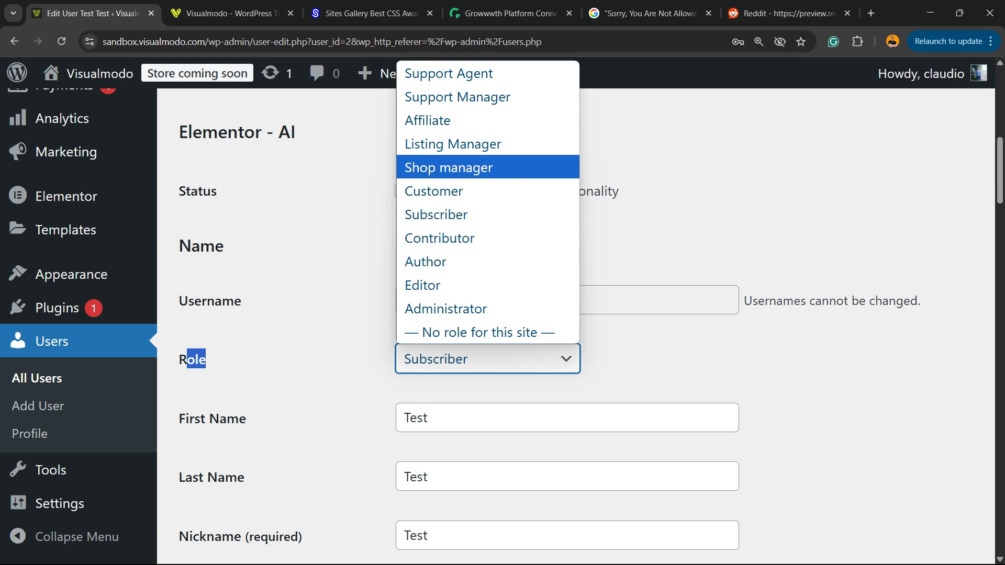
{"action": "mouse_move", "coordinate": [458, 96]}
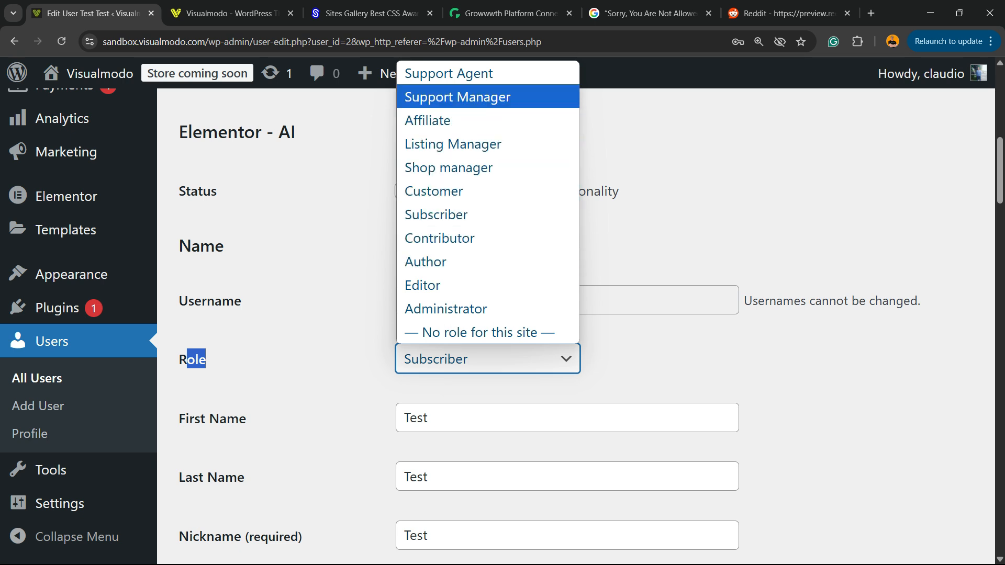